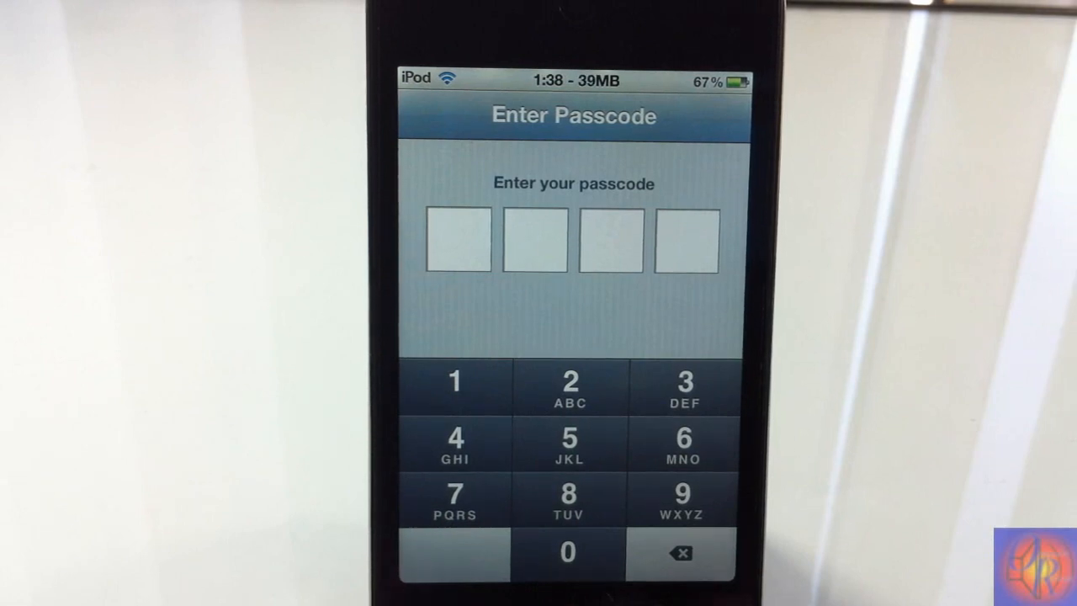
# Step: Unlock the Messages app with the LockMessages passcode, landing in the Bbb conversation
pyautogui.click(569, 552)
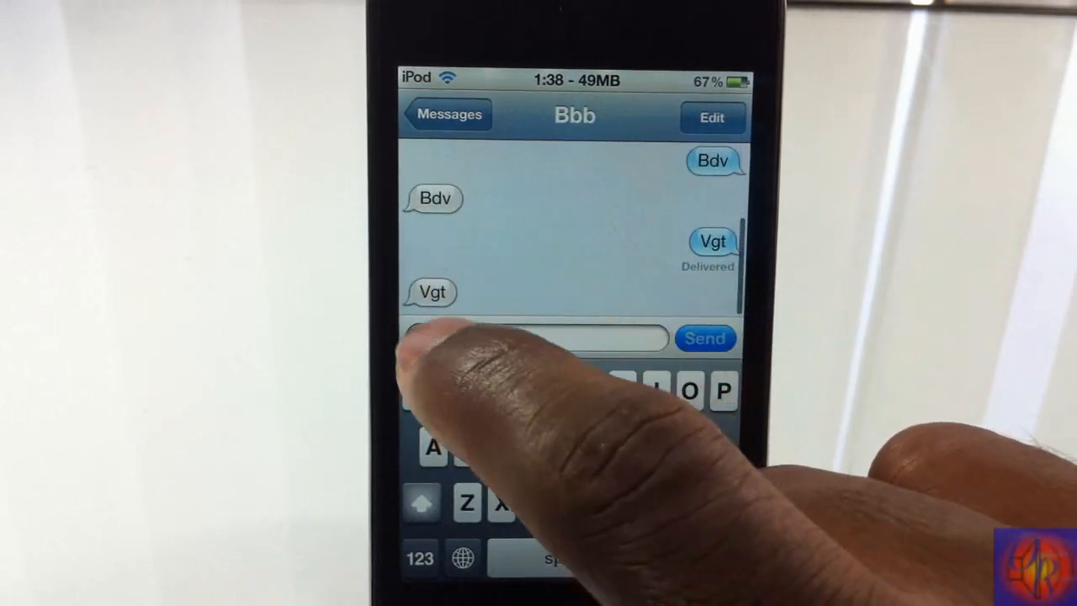
# Step: Lock the device and receive a lock-screen alert titled NoneYahBusiness
pyautogui.click(539, 336)
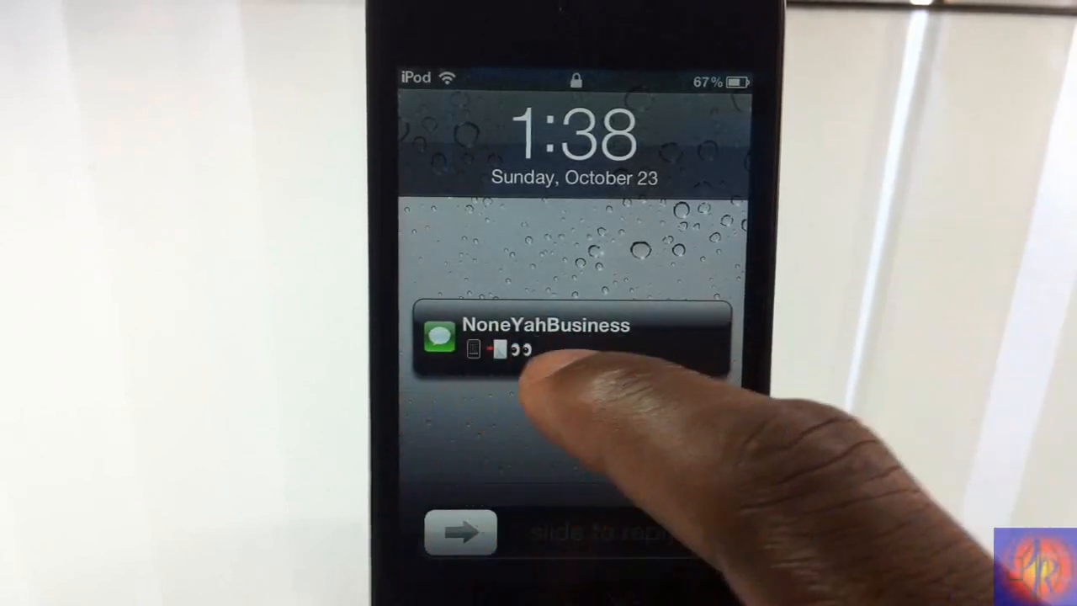
# Step: Slide to unlock the device and reach the Settings tweak list
pyautogui.moveTo(462, 532); pyautogui.dragTo(677, 532)
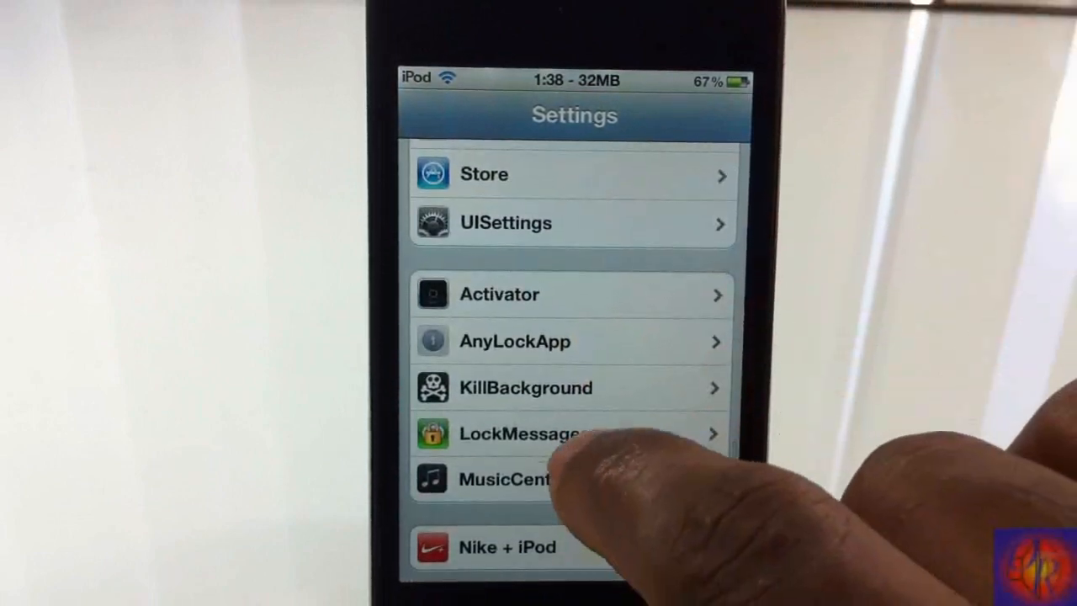
# Step: Change the LockMessages alert title from NoneYahBusiness to 'abc' and return to Settings
pyautogui.click(522, 435)
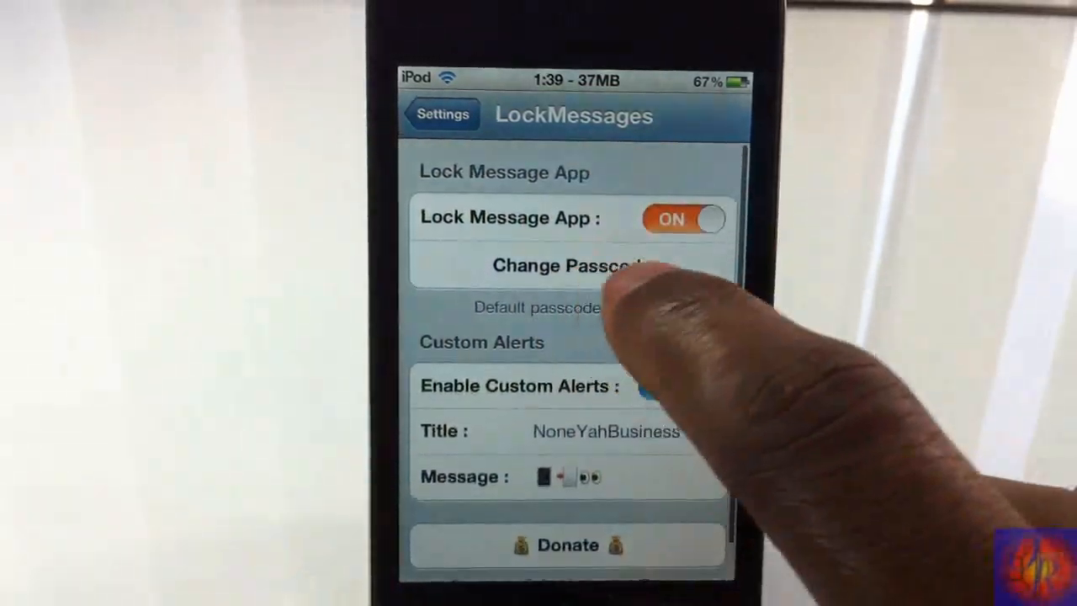
pyautogui.scroll(-3)
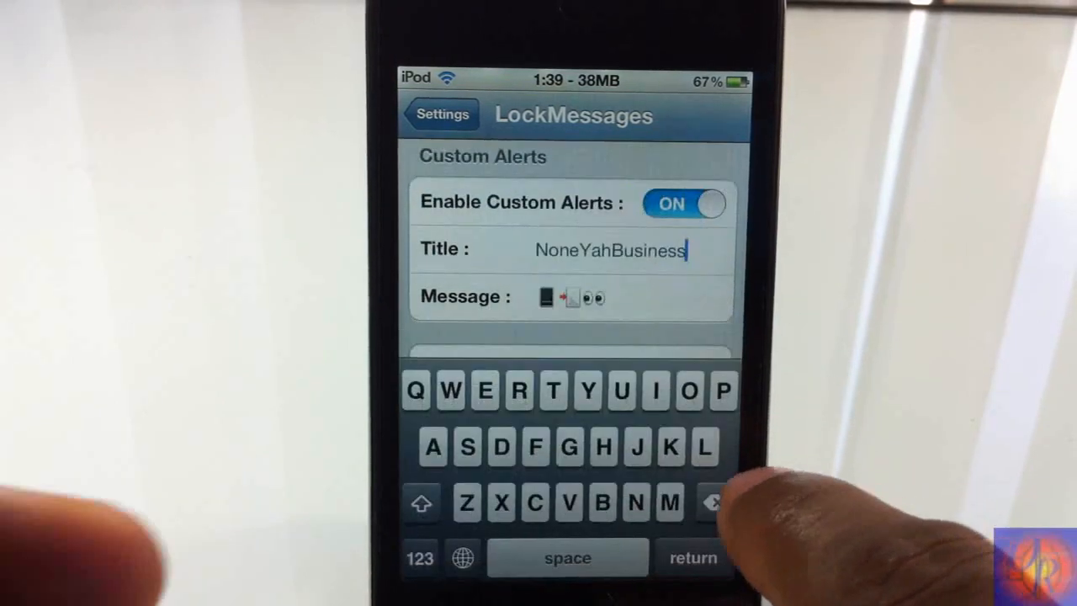
pyautogui.click(714, 502)
pyautogui.write('abc')
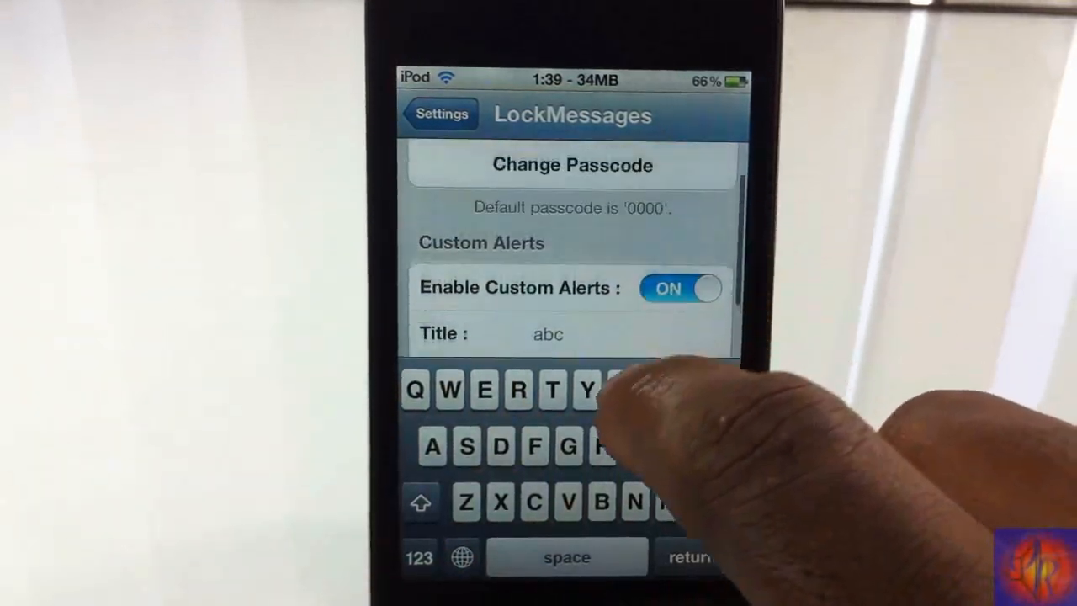
pyautogui.click(441, 115)
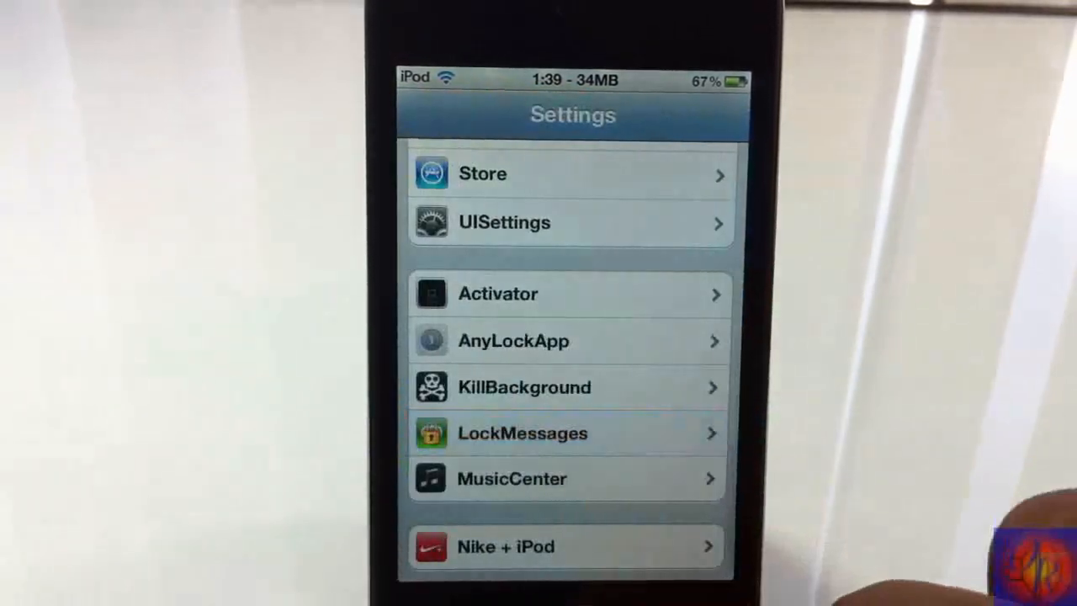